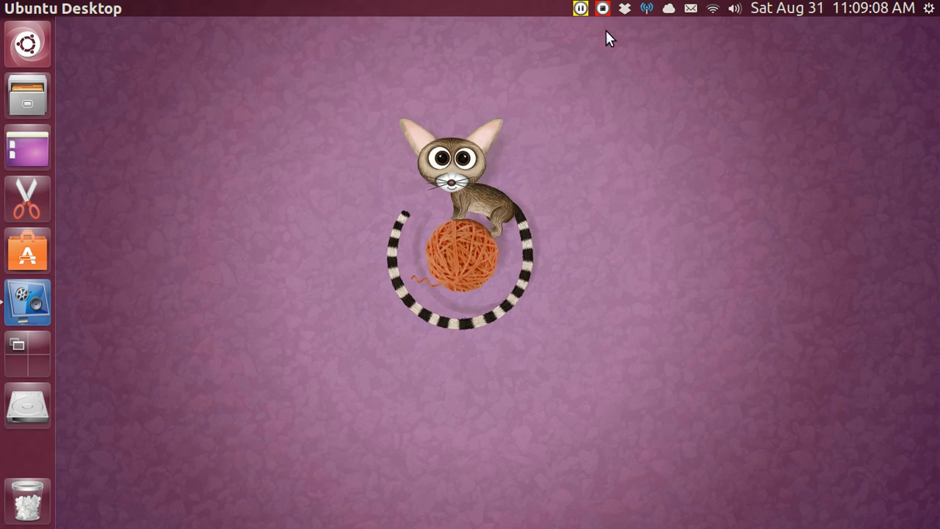
pyautogui.moveTo(649, 15)
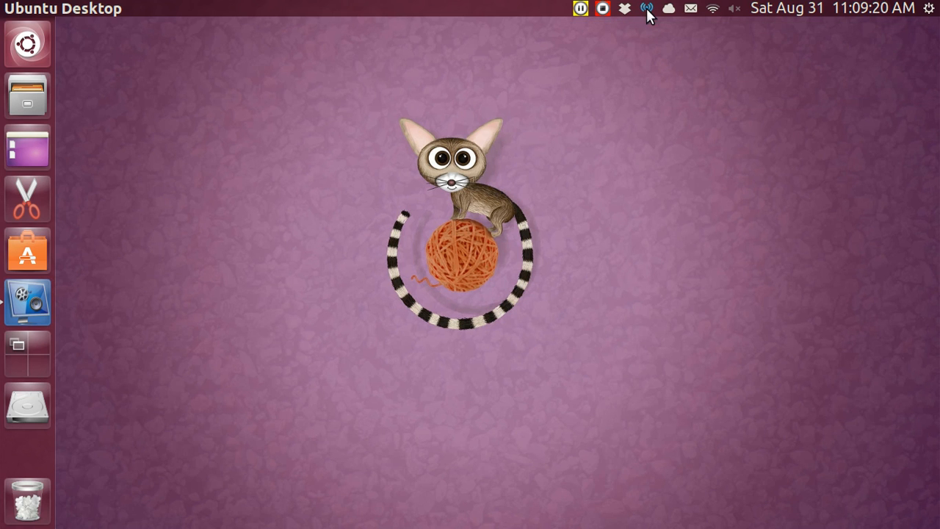
pyautogui.moveTo(707, 18)
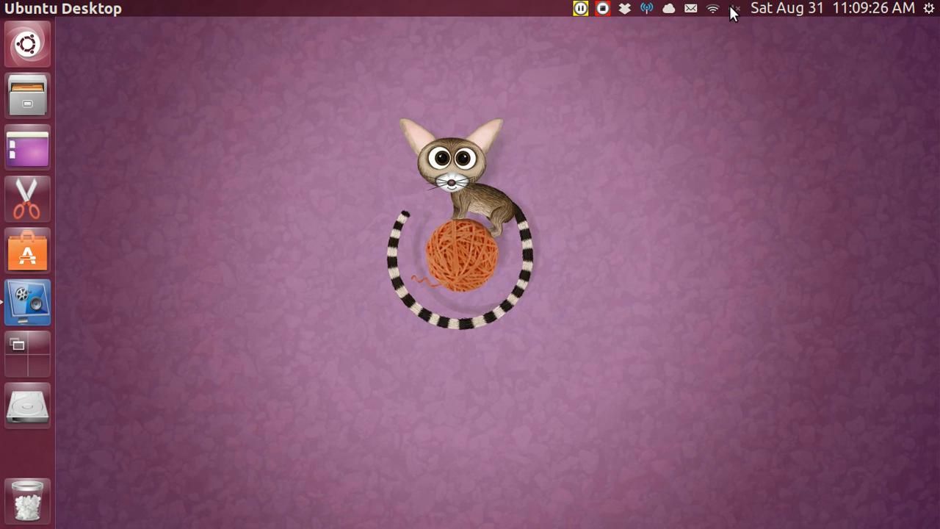
# Show the panel sound menu listing Quod Libet, Radio Tray and the other players
pyautogui.click(734, 9)
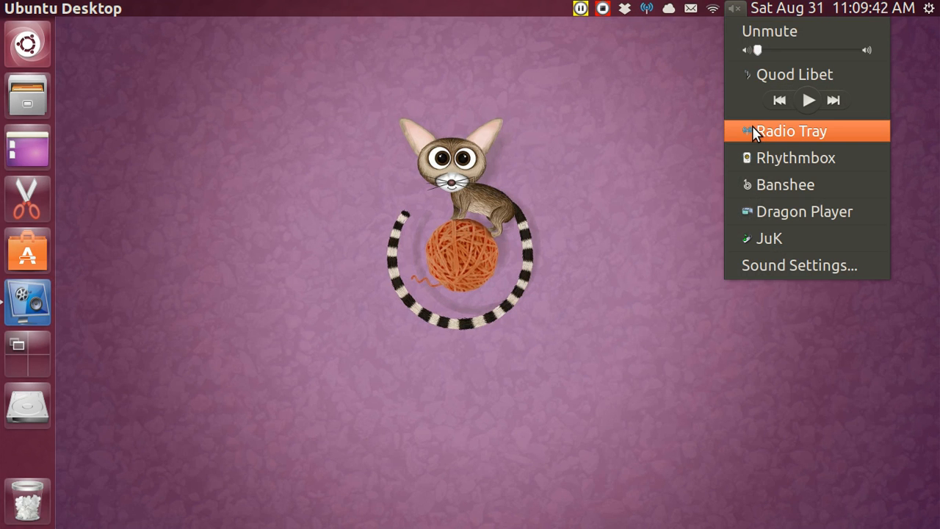
pyautogui.moveTo(698, 238)
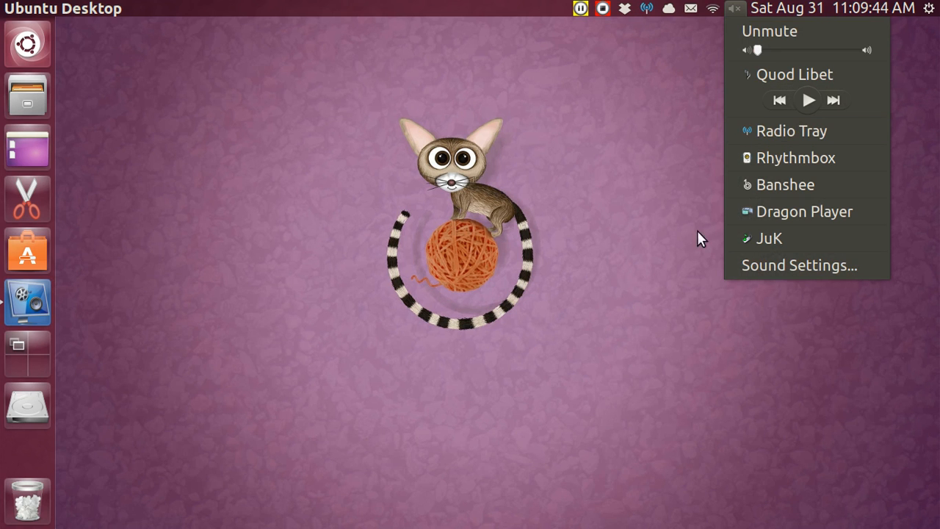
# Launch dconf Editor from the Dash by searching 'dc'
pyautogui.click(141, 144)
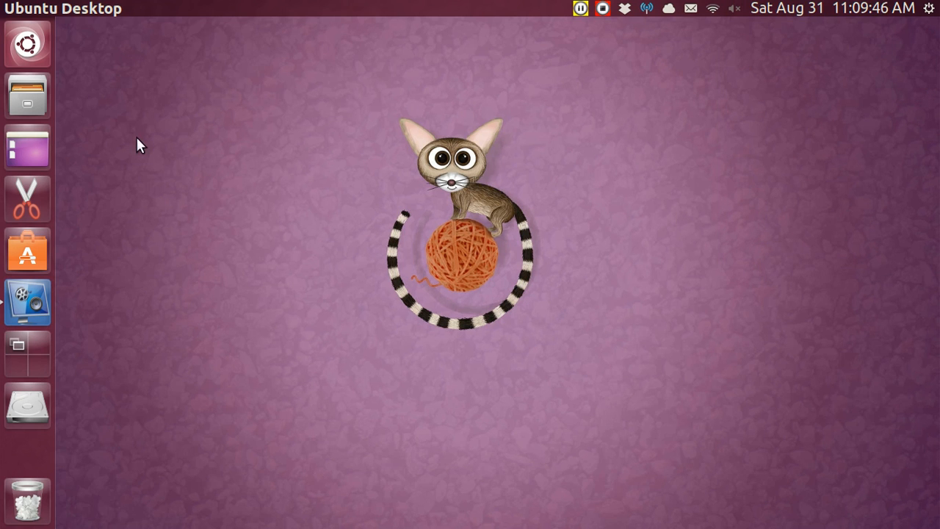
pyautogui.click(27, 44)
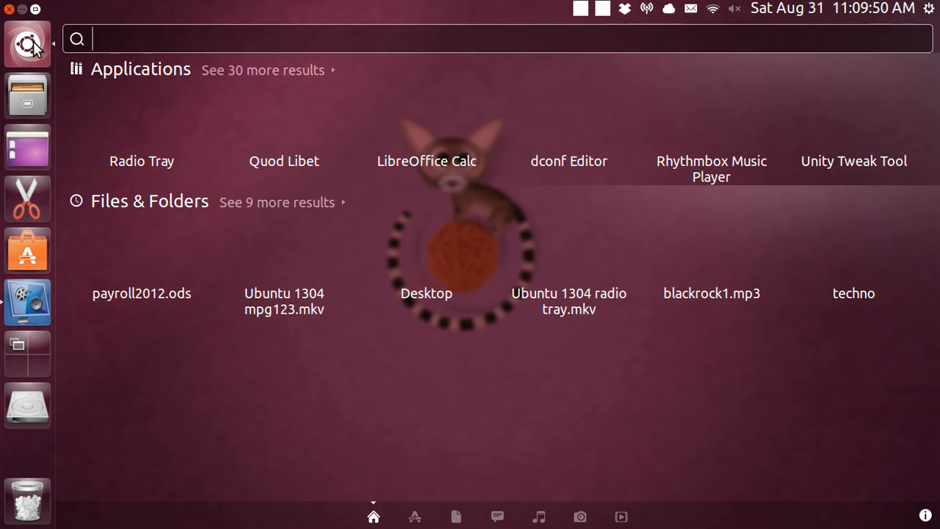
pyautogui.write('d')
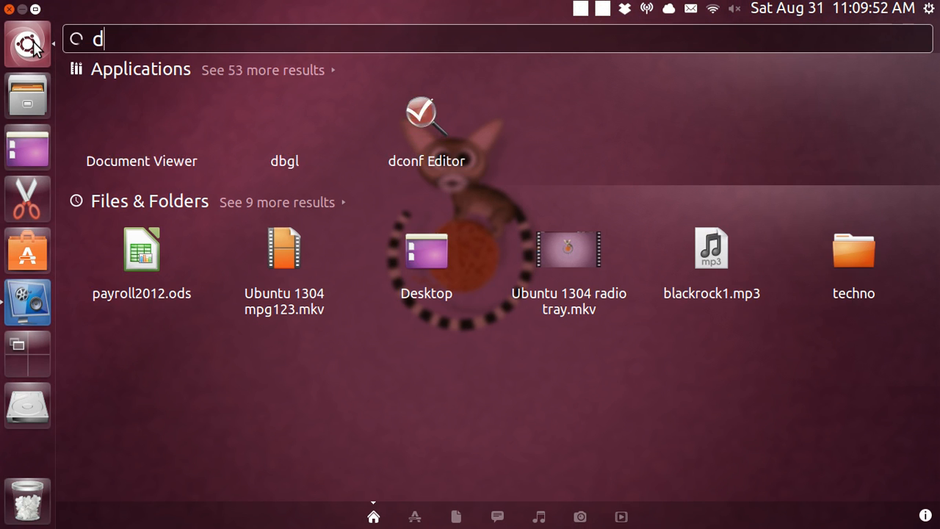
pyautogui.write('c')
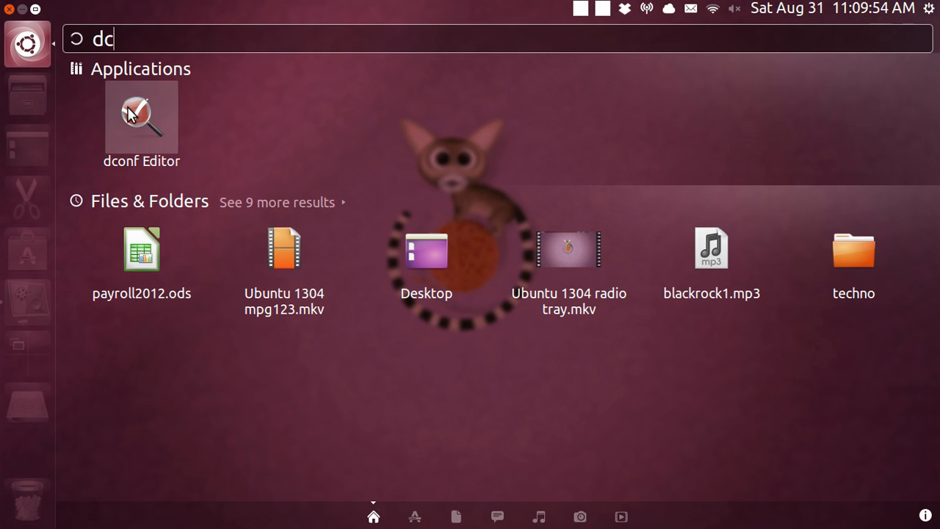
pyautogui.press('Escape')
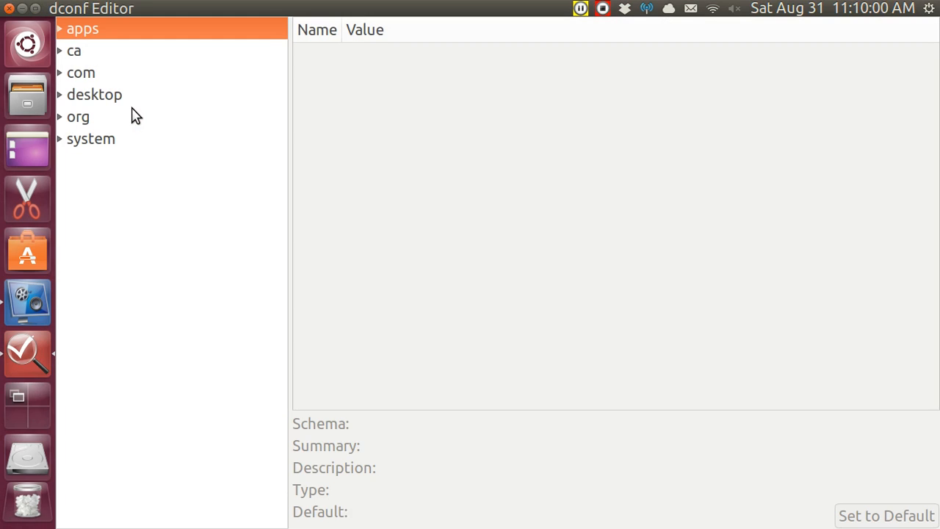
pyautogui.moveTo(68, 81)
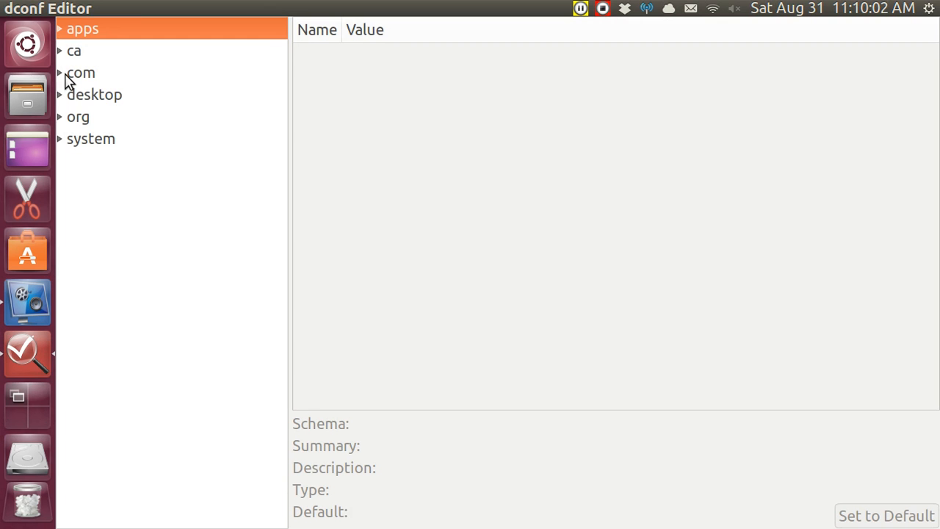
# Expand the tree down to com › canonical › indicator to reveal the sound key group
pyautogui.click(59, 73)
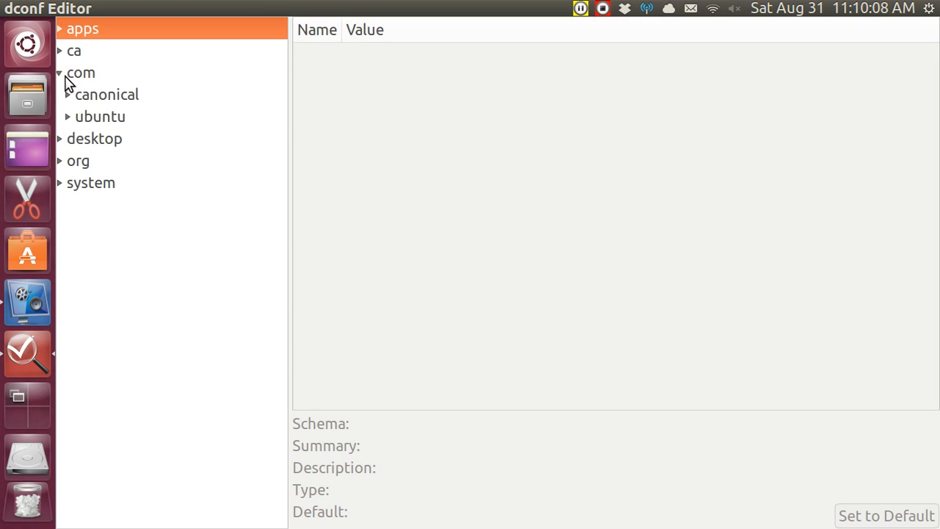
pyautogui.click(81, 72)
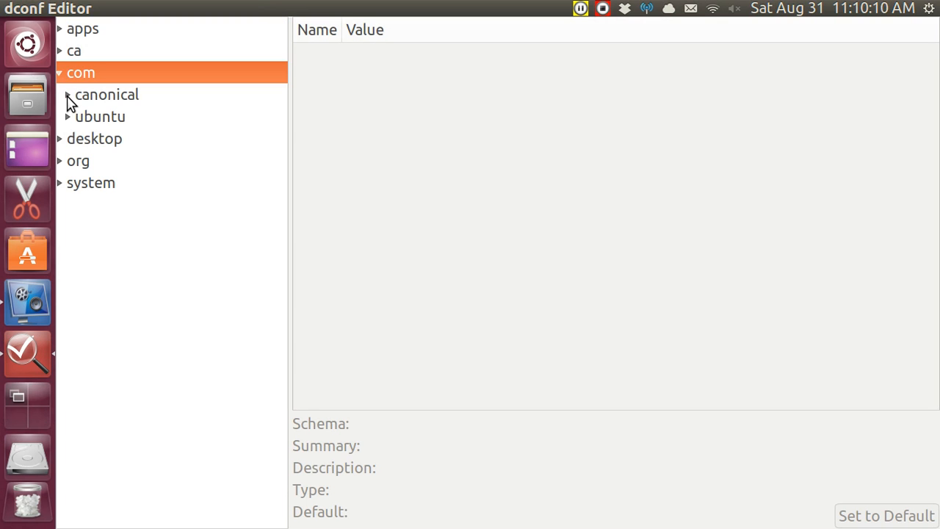
pyautogui.click(68, 94)
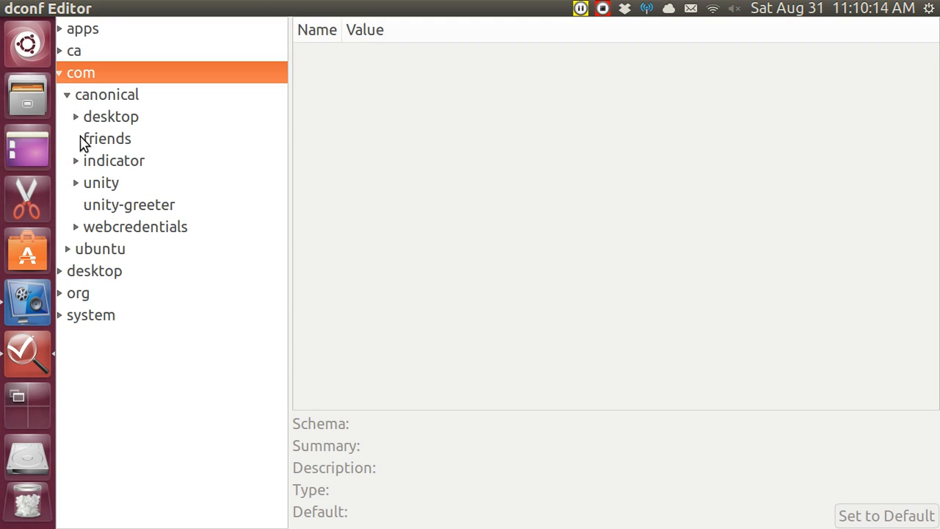
pyautogui.click(76, 160)
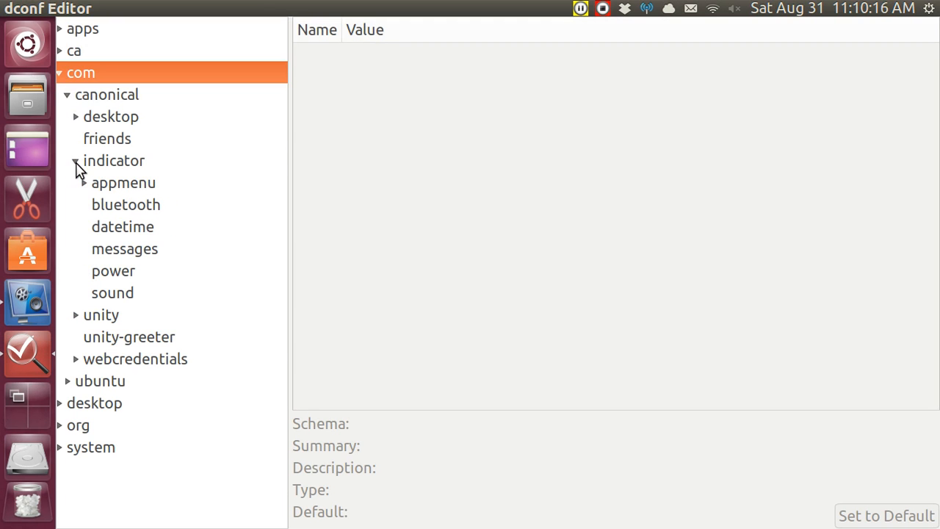
pyautogui.moveTo(112, 299)
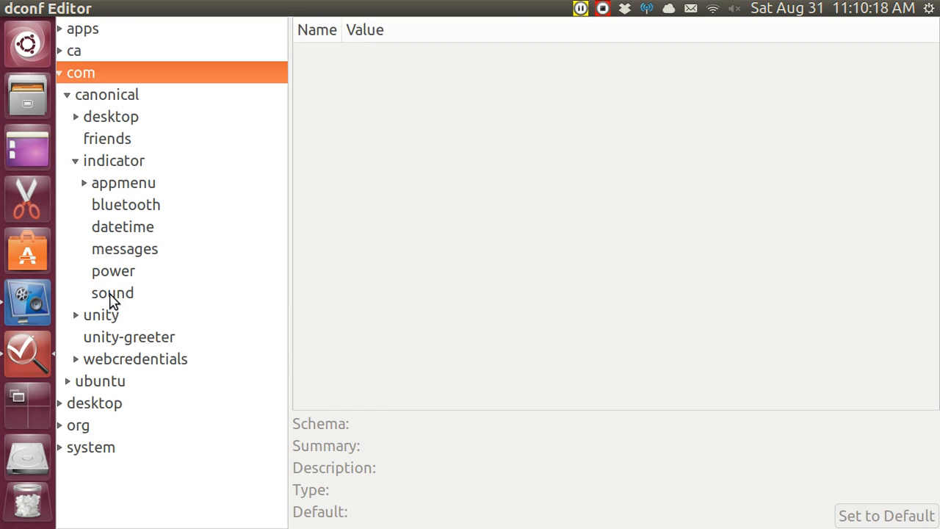
# Select the sound group and start editing its interested-media-players list
pyautogui.click(112, 292)
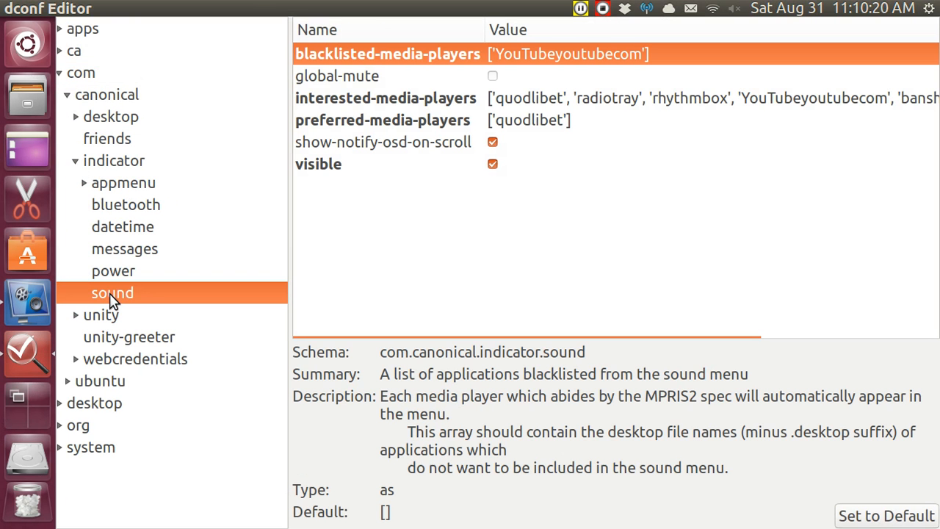
pyautogui.moveTo(543, 103)
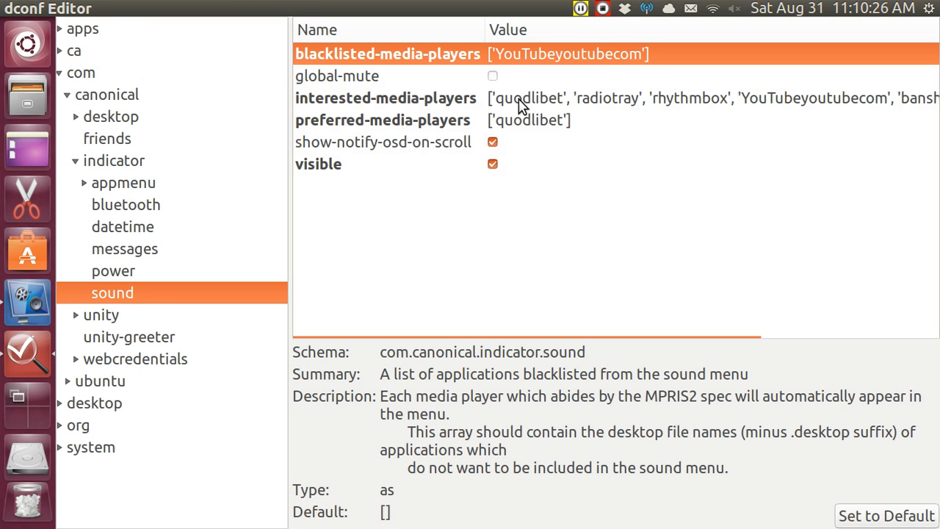
pyautogui.moveTo(634, 101)
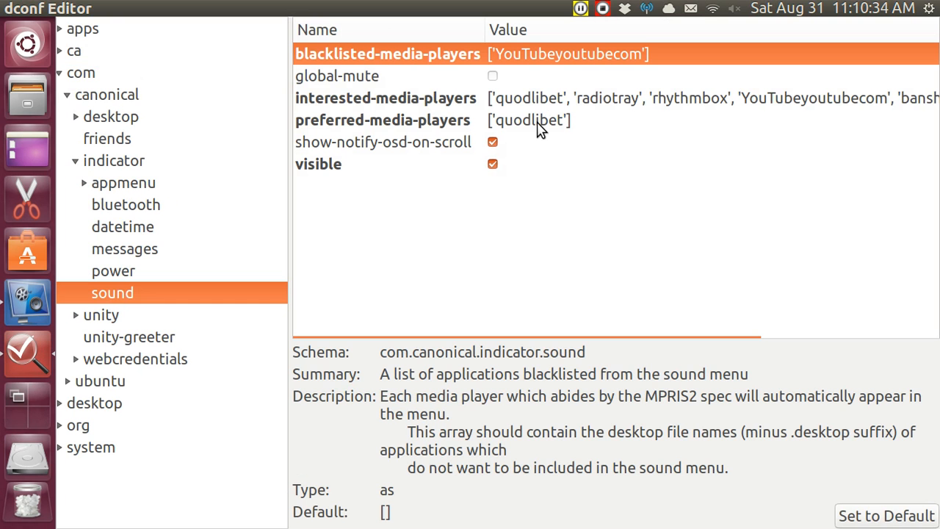
pyautogui.moveTo(540, 105)
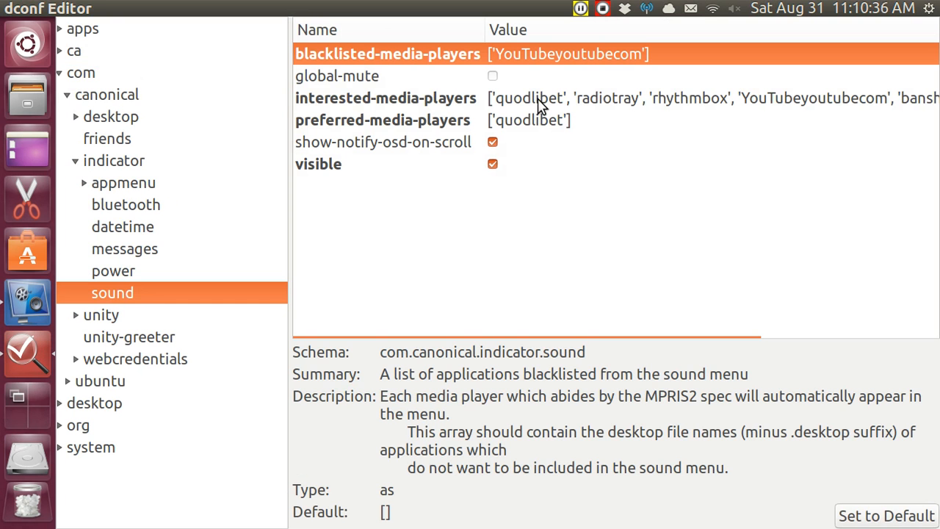
pyautogui.click(384, 97)
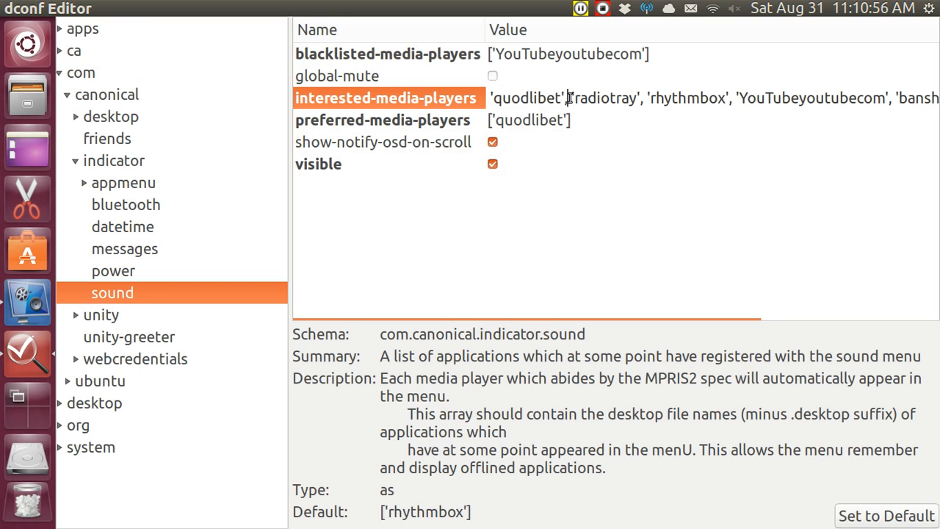
# Keep the player list and move to the preferred-media-players key's details
pyautogui.click(566, 97)
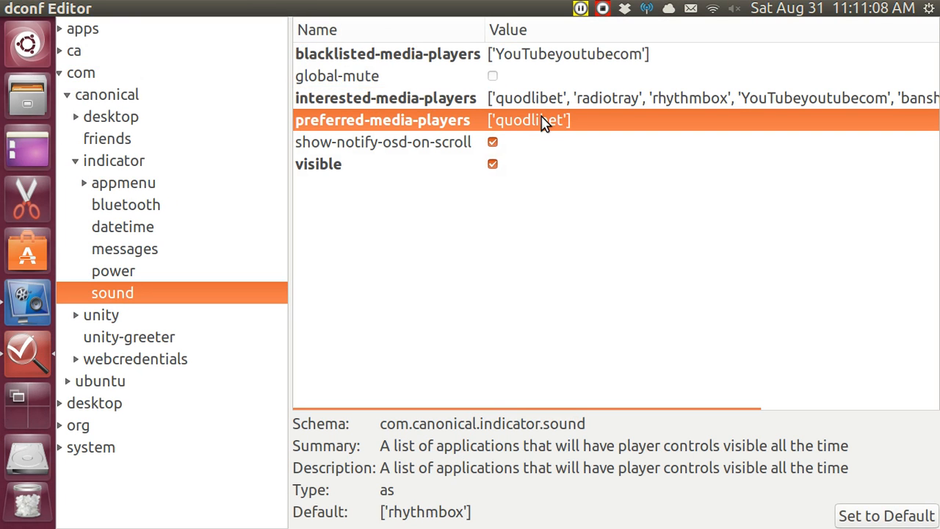
pyautogui.moveTo(543, 103)
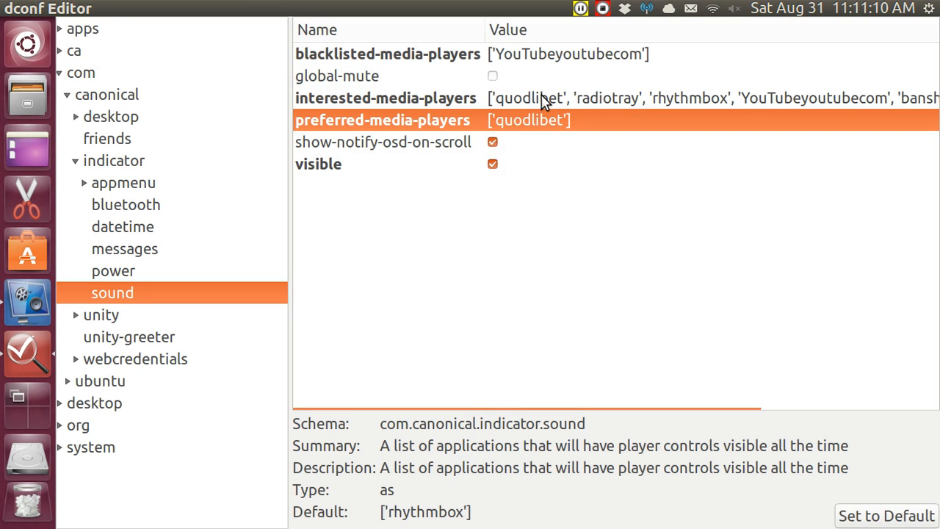
pyautogui.moveTo(590, 106)
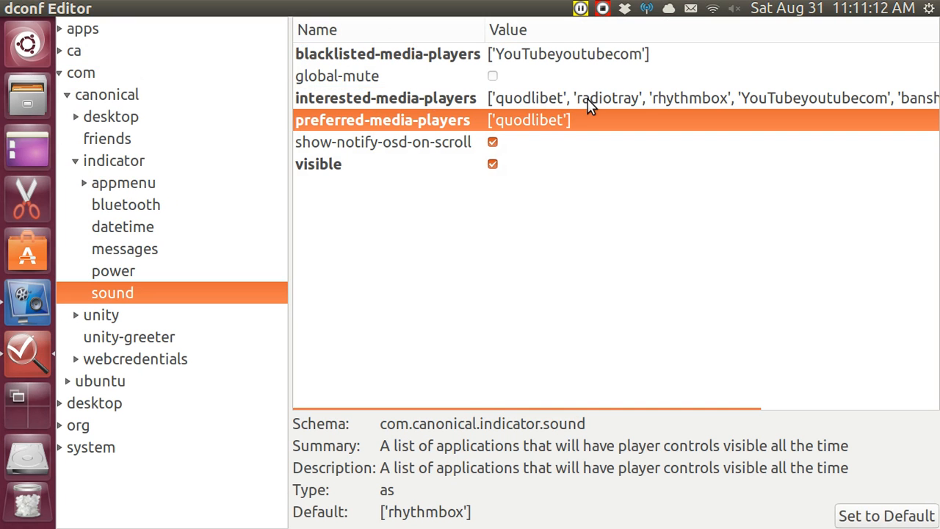
pyautogui.moveTo(516, 108)
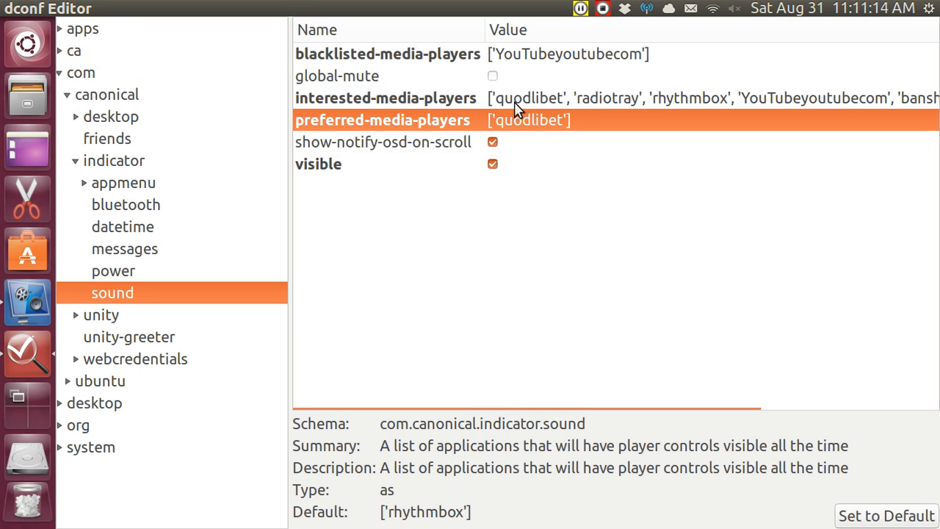
pyautogui.moveTo(492, 108)
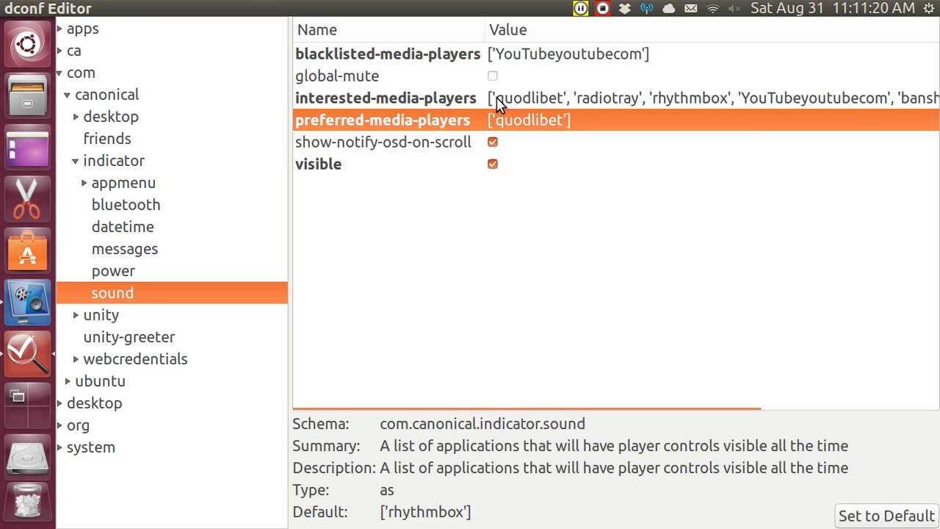
pyautogui.moveTo(556, 111)
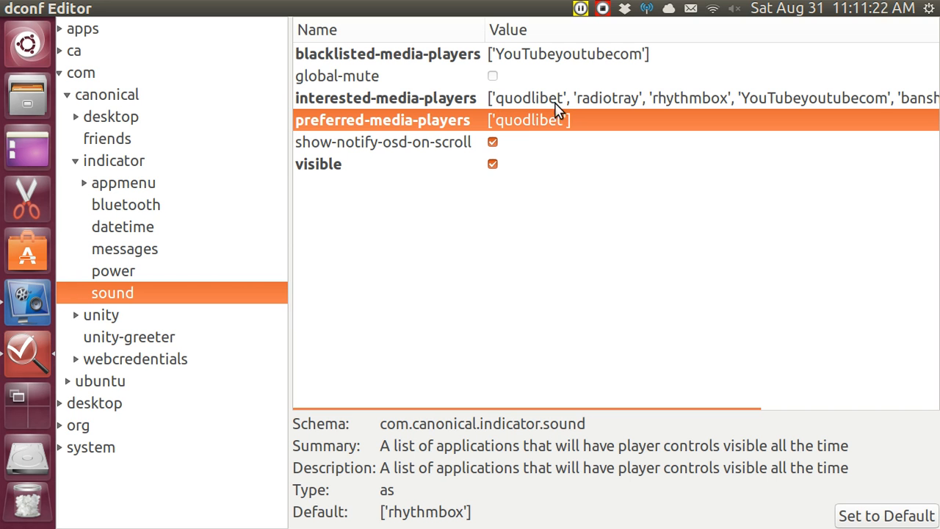
pyautogui.moveTo(574, 110)
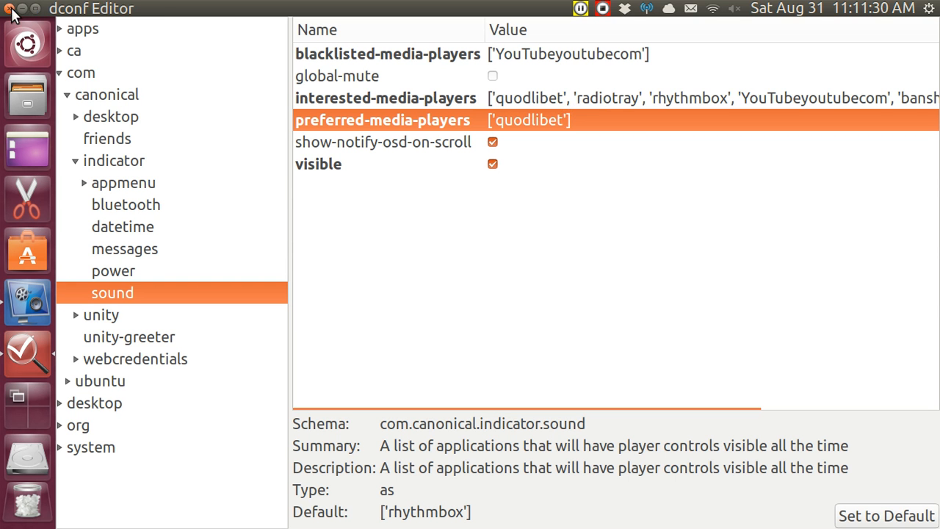
# Close dconf Editor and show the panel network menu with available Wi-Fi networks
pyautogui.click(8, 9)
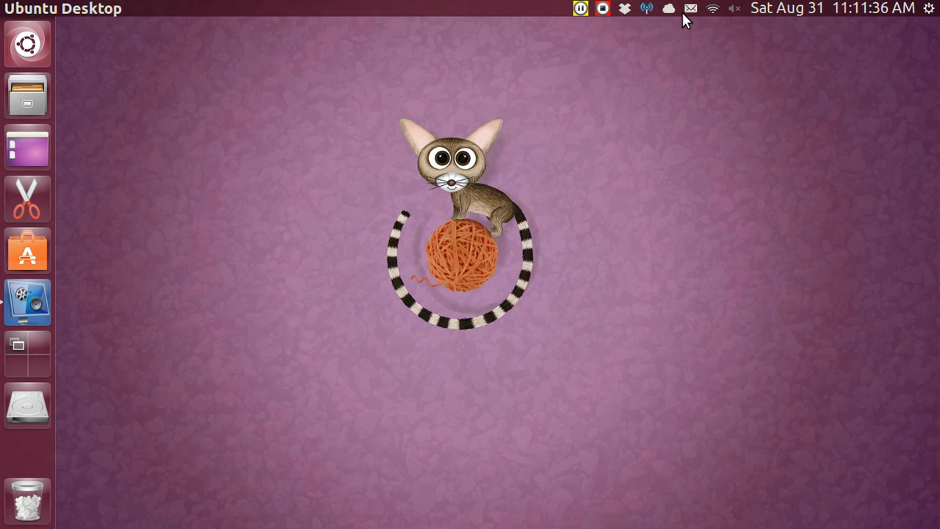
pyautogui.moveTo(658, 90)
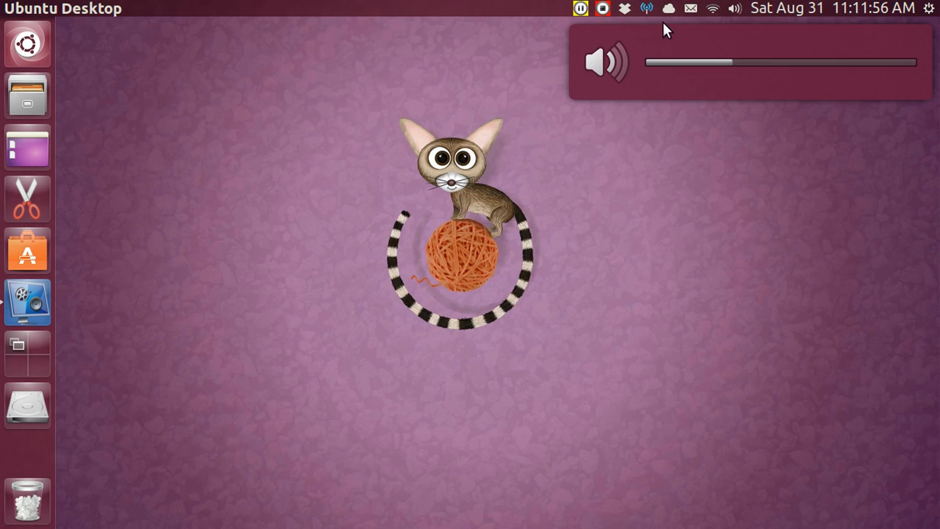
pyautogui.click(710, 9)
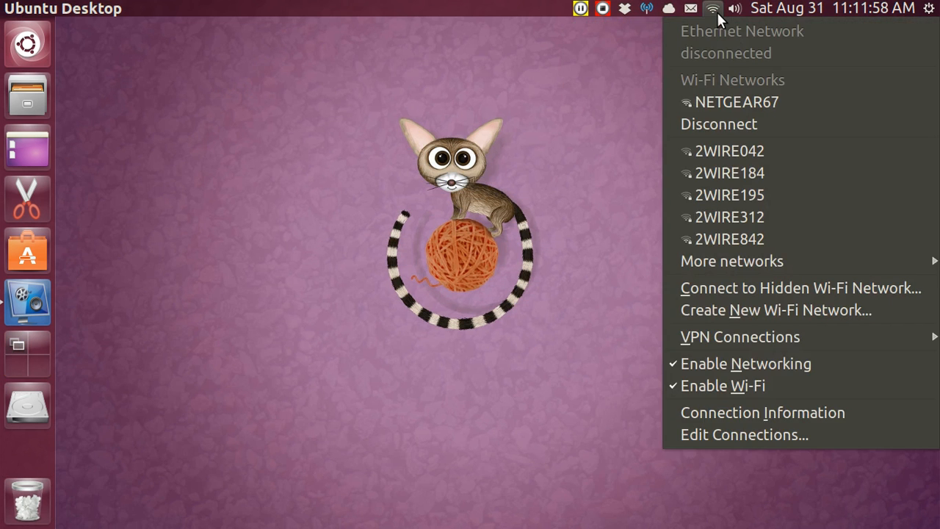
pyautogui.click(734, 9)
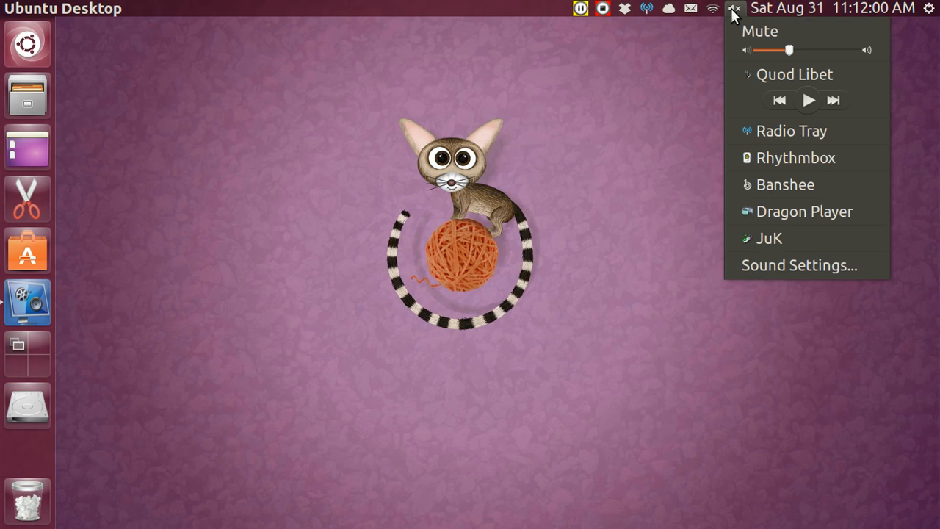
pyautogui.moveTo(792, 73)
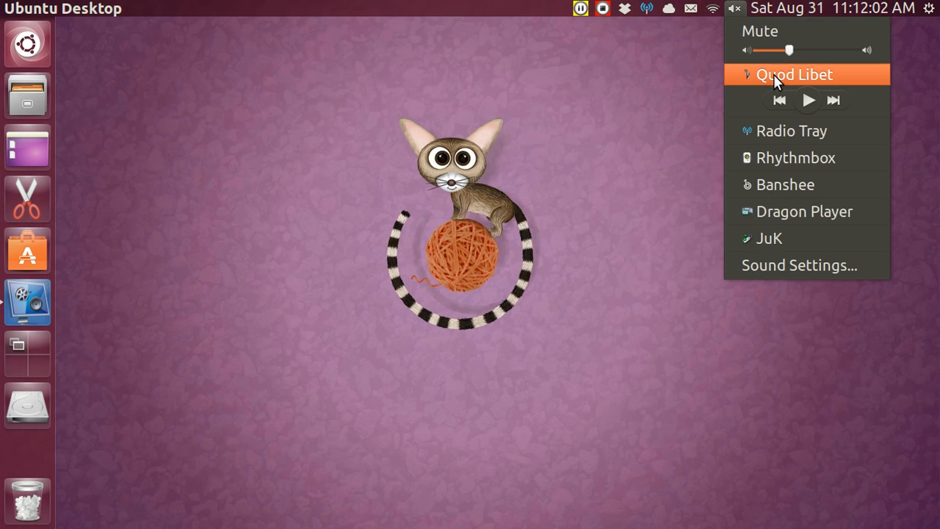
pyautogui.moveTo(778, 131)
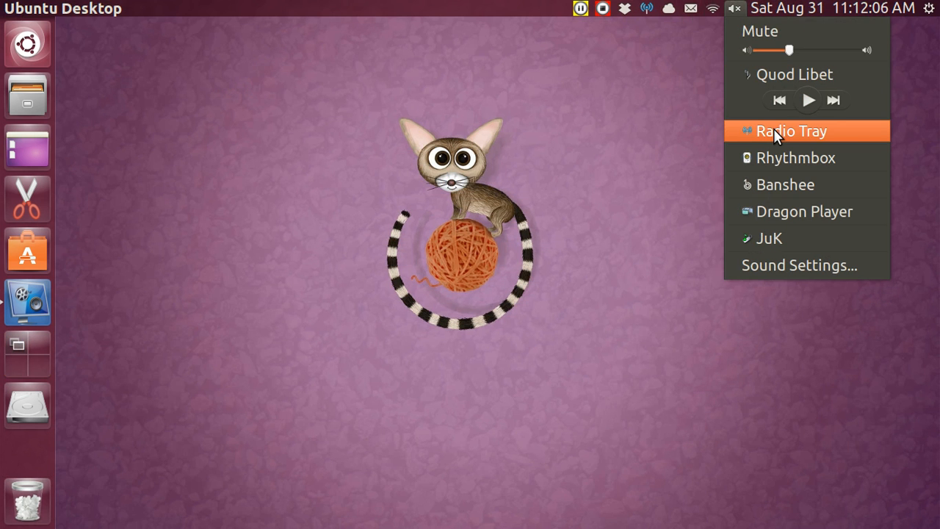
pyautogui.moveTo(664, 22)
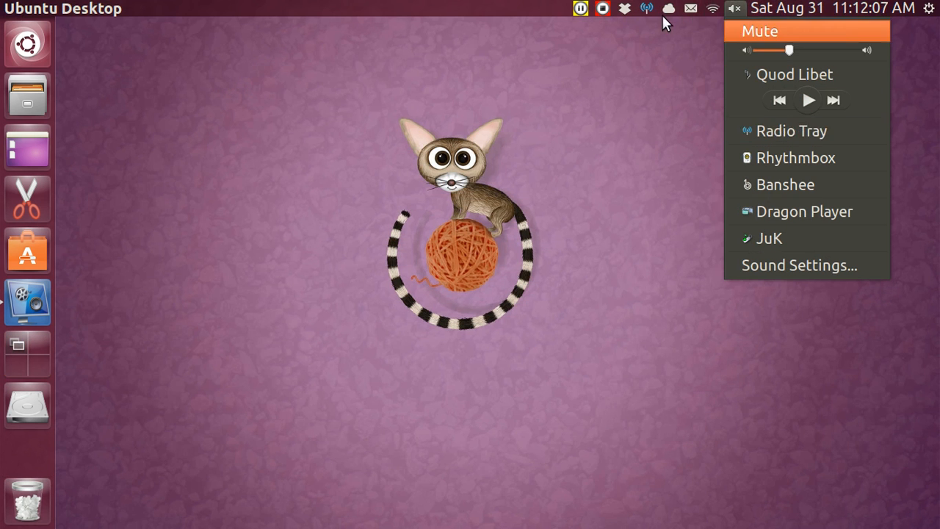
pyautogui.click(646, 9)
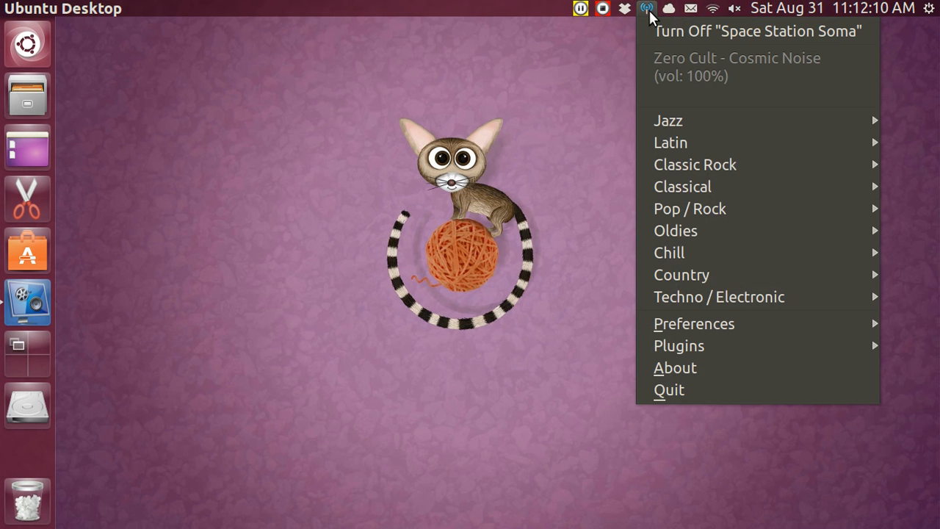
pyautogui.moveTo(674, 367)
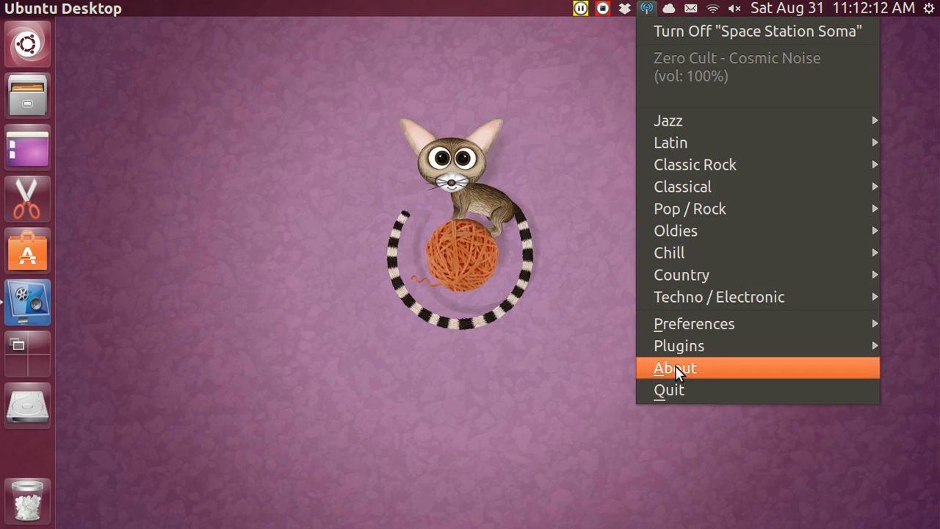
pyautogui.click(697, 238)
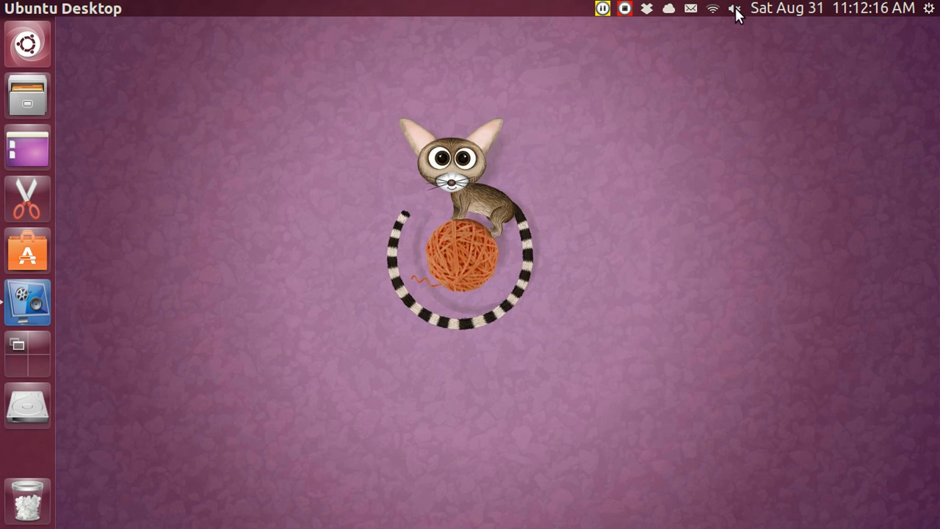
# Start Quod Libet from the sound menu and list its library browser views
pyautogui.click(734, 9)
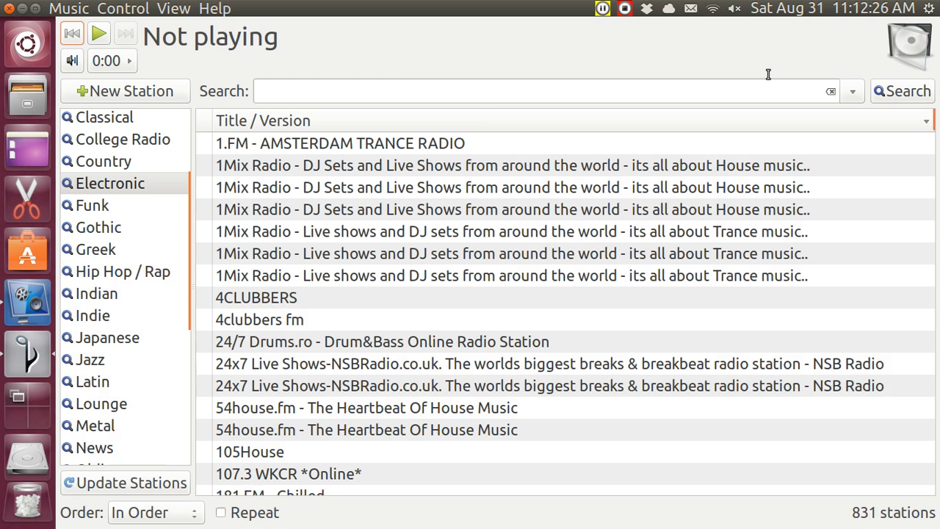
pyautogui.moveTo(176, 9)
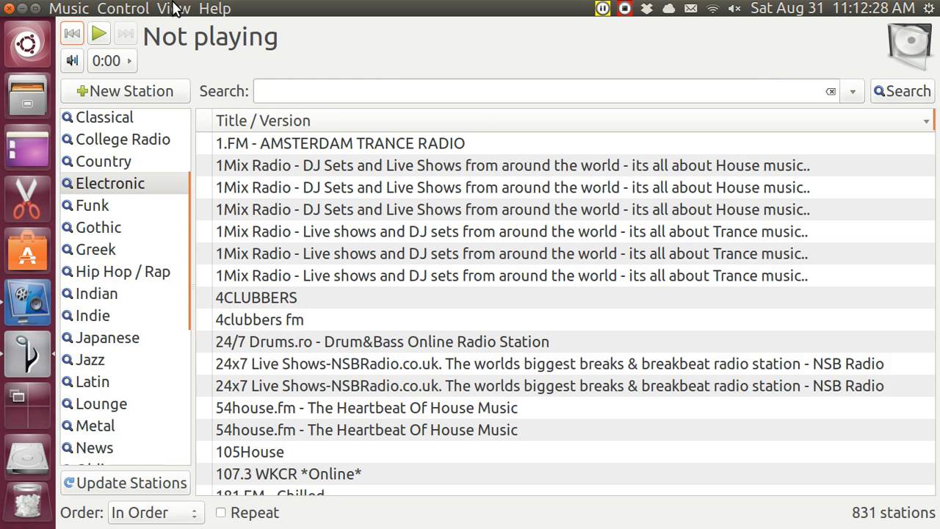
pyautogui.click(173, 8)
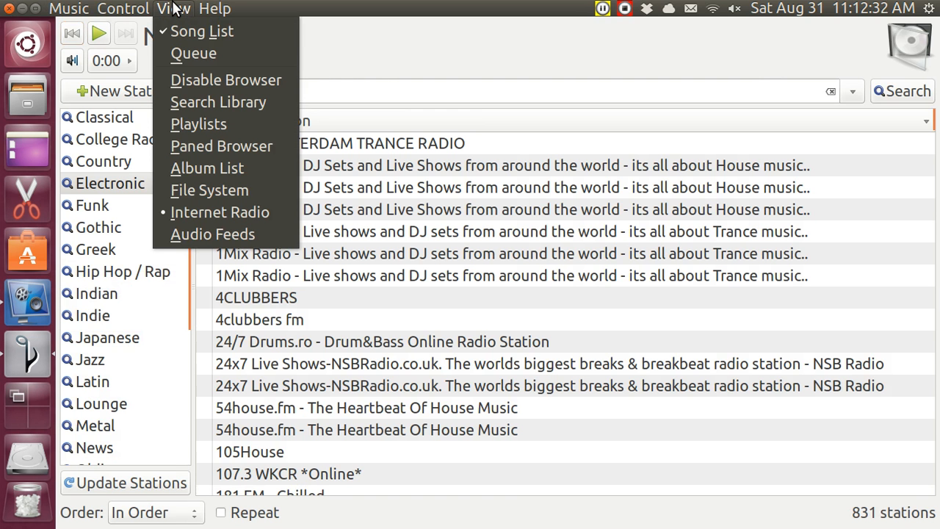
pyautogui.moveTo(217, 103)
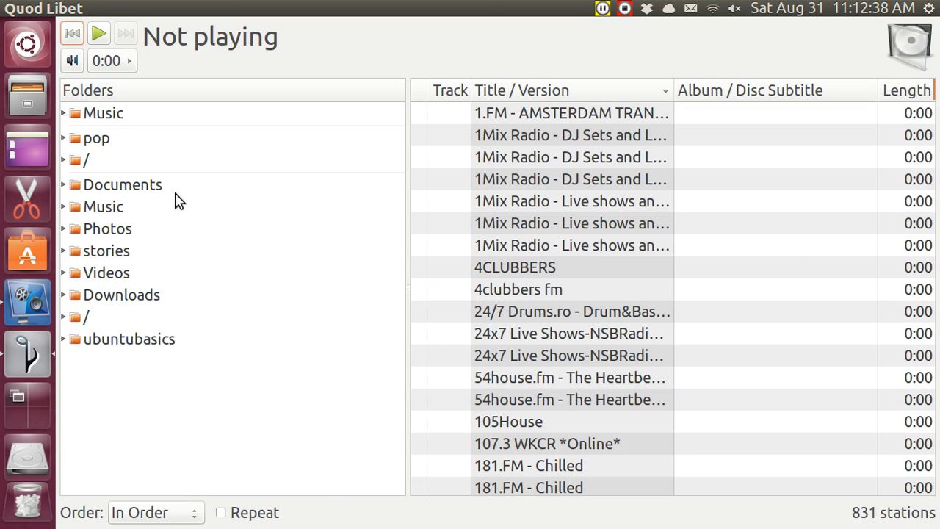
# Play NIS RANDERS.M4A from the Music folder
pyautogui.click(103, 206)
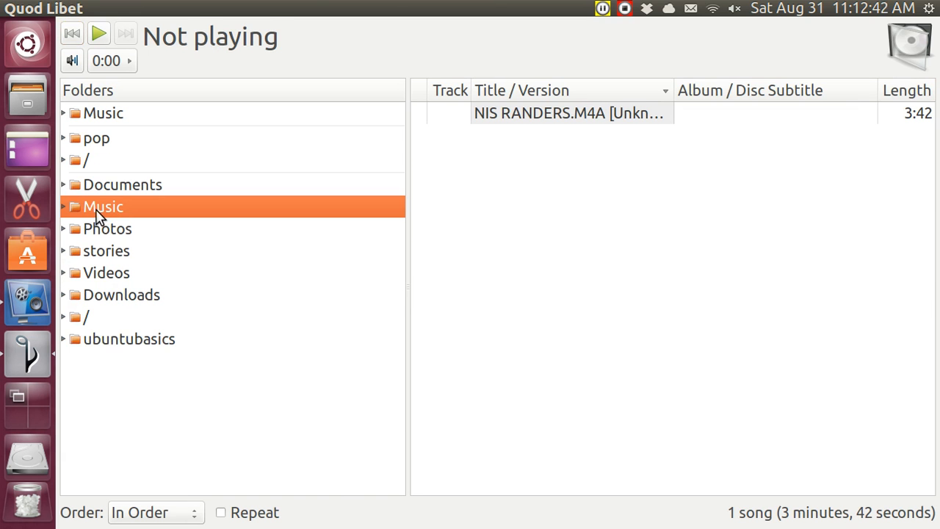
pyautogui.doubleClick(570, 113)
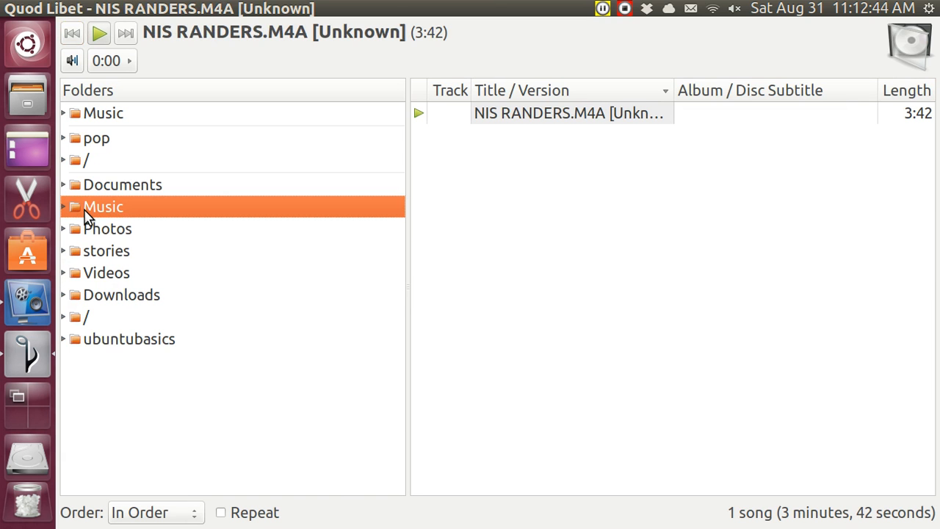